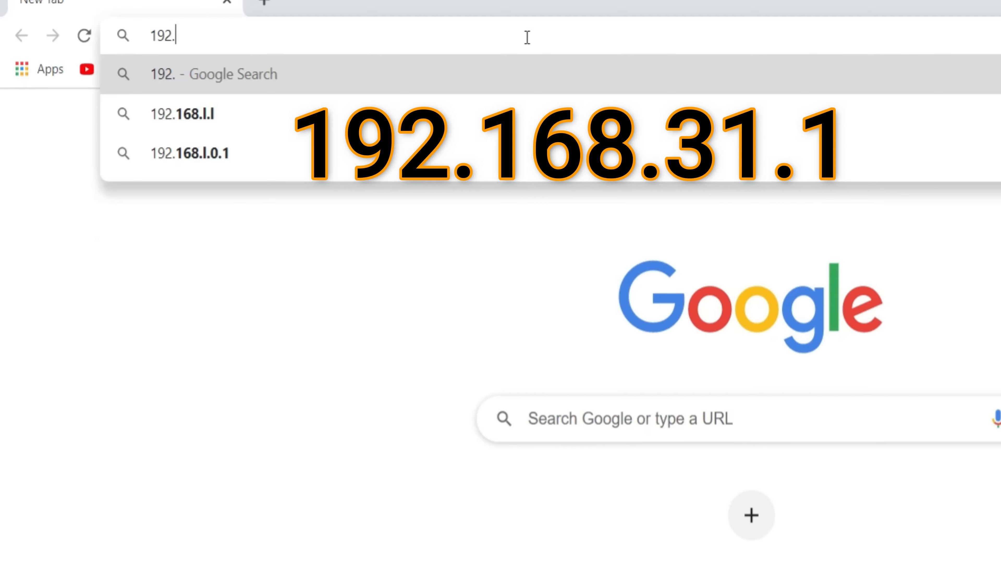
Step: Load the router's setup page at 192.168.31.1 in Chrome
text(168.31.1)
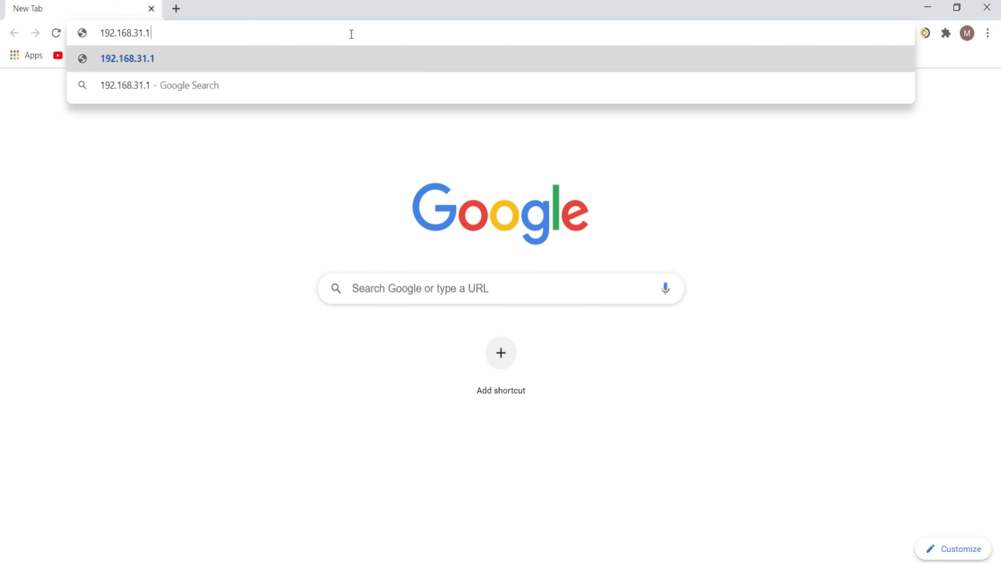
key(Enter)
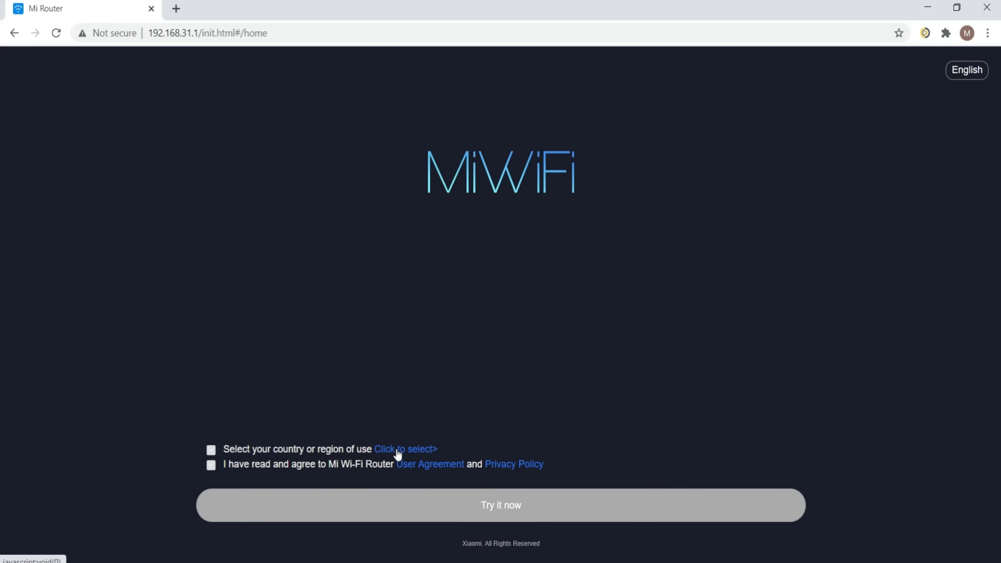
Step: Choose Singapore as the region, accept the user agreement and privacy policy, and begin setup
click(405, 449)
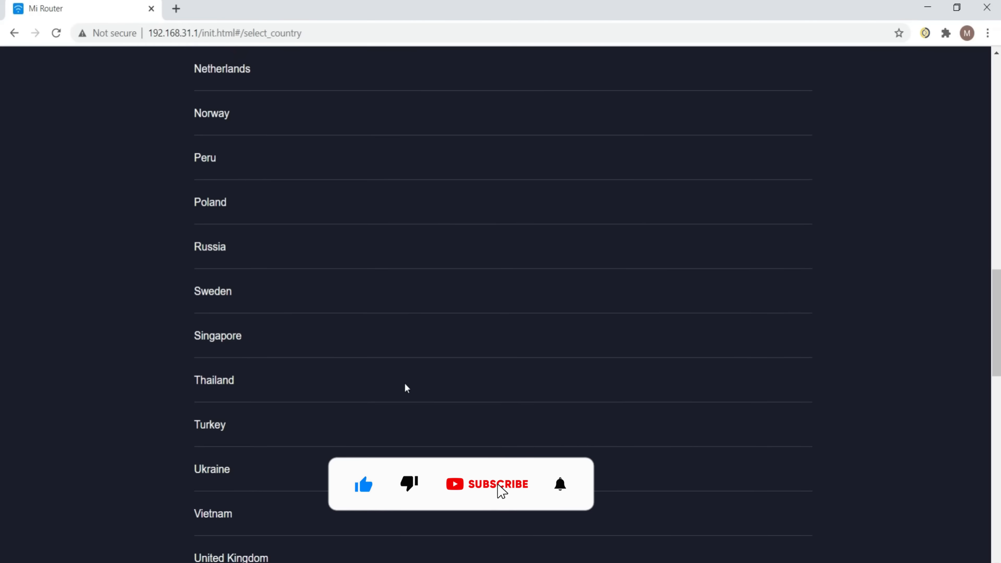
click(218, 335)
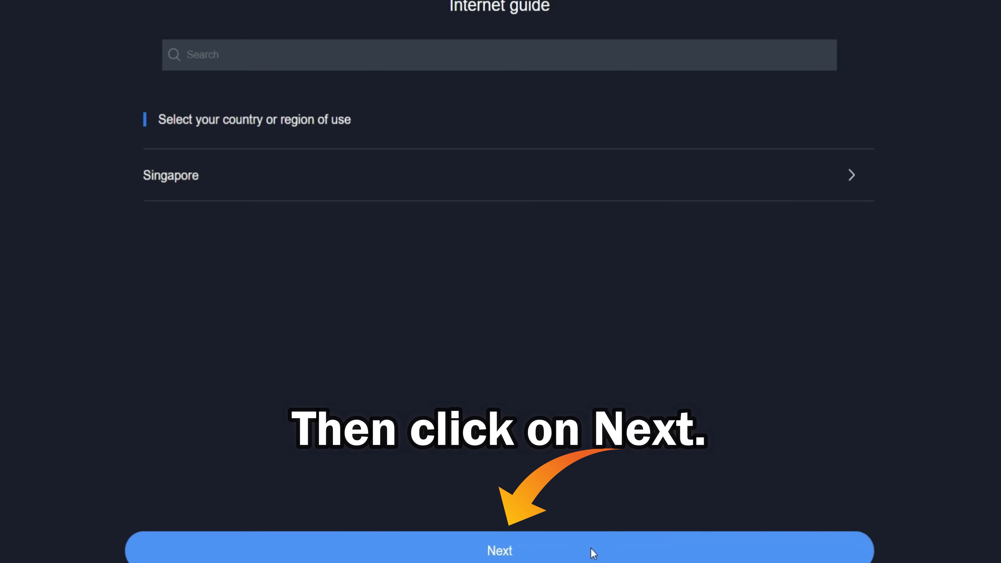
click(499, 550)
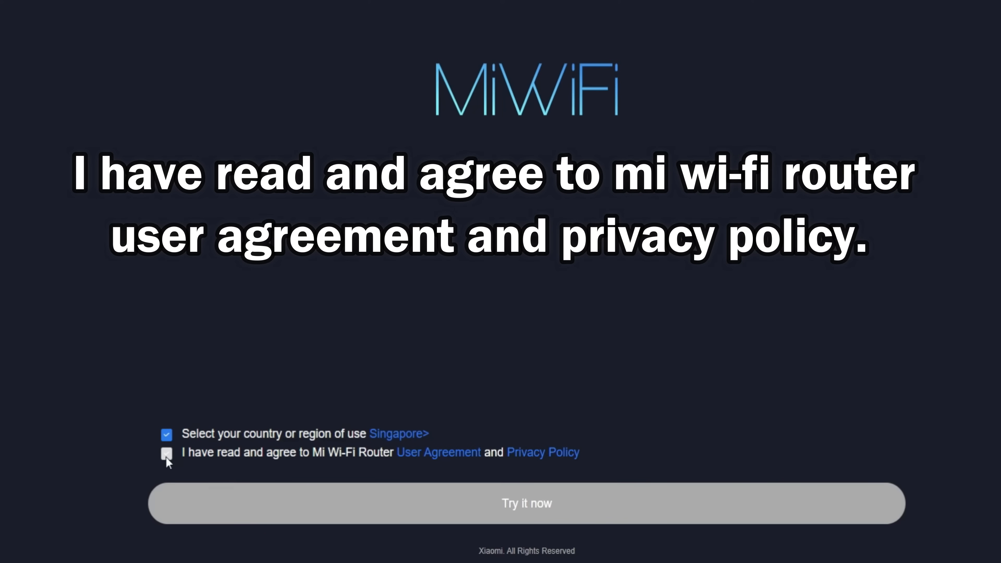
click(167, 454)
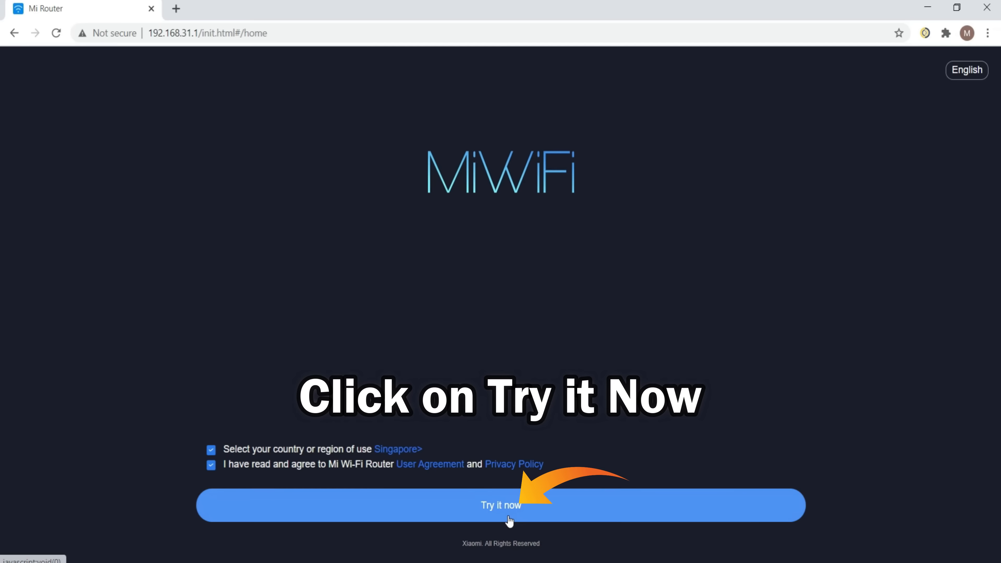
click(501, 518)
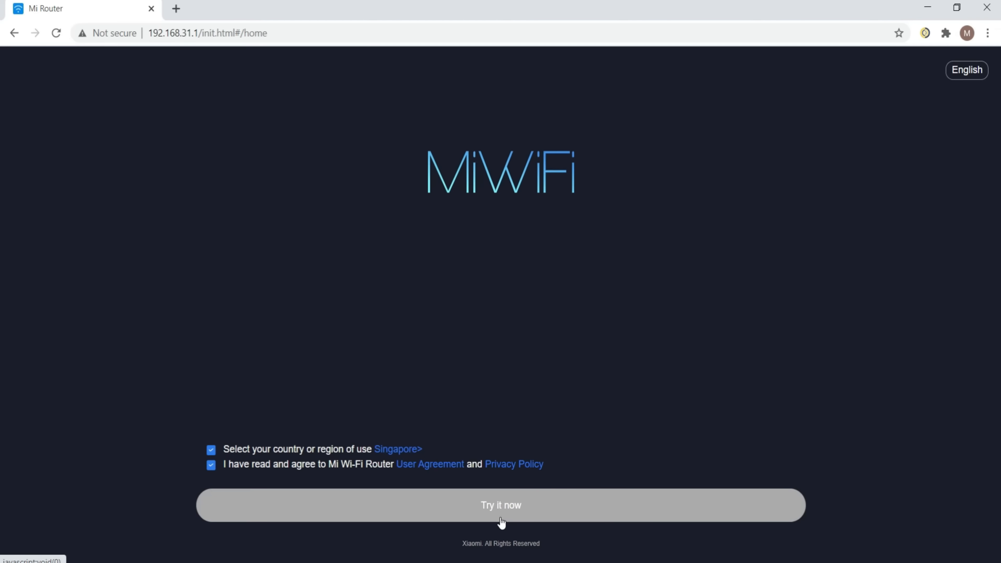
Step: Enter the PPPoE broadband account ROUTER@TEST with its password and proceed to Wi-Fi settings
click(501, 505)
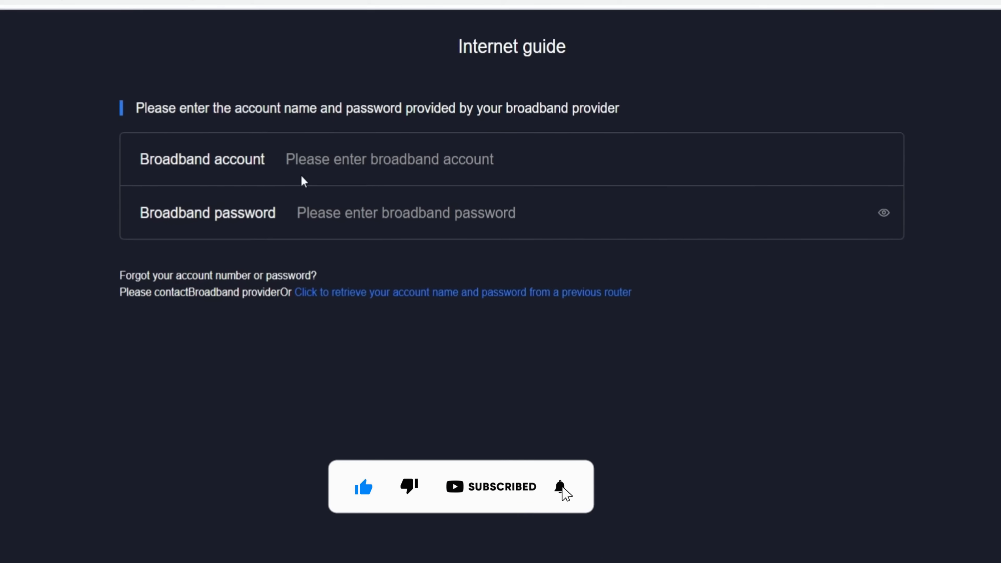
click(558, 488)
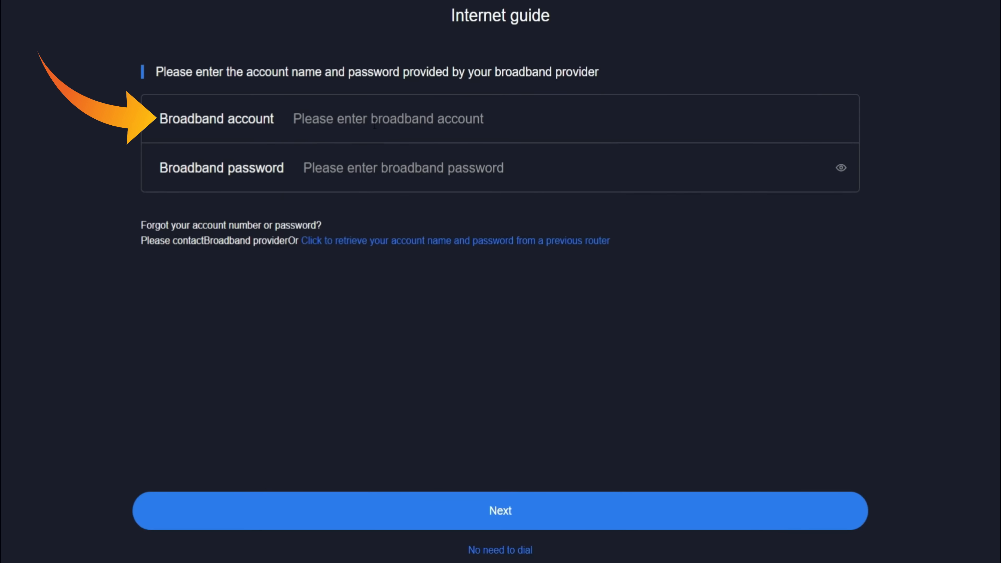
text(ROUTER@TEST)
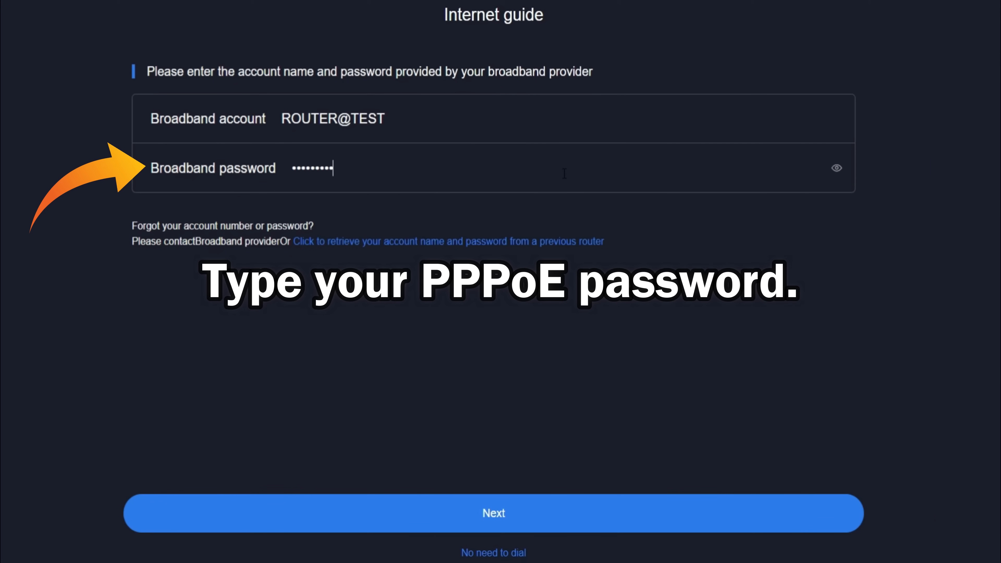
text(••)
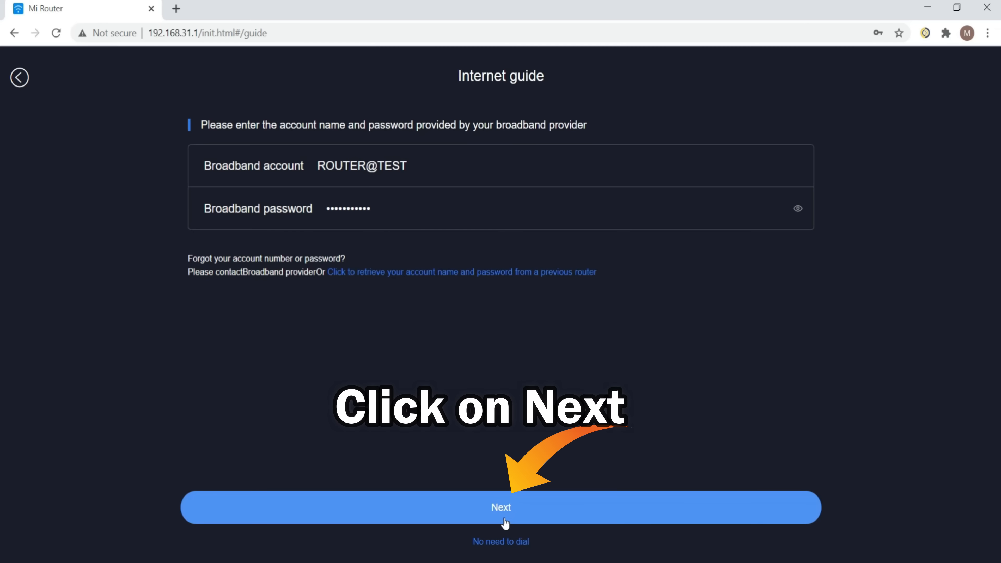
click(500, 507)
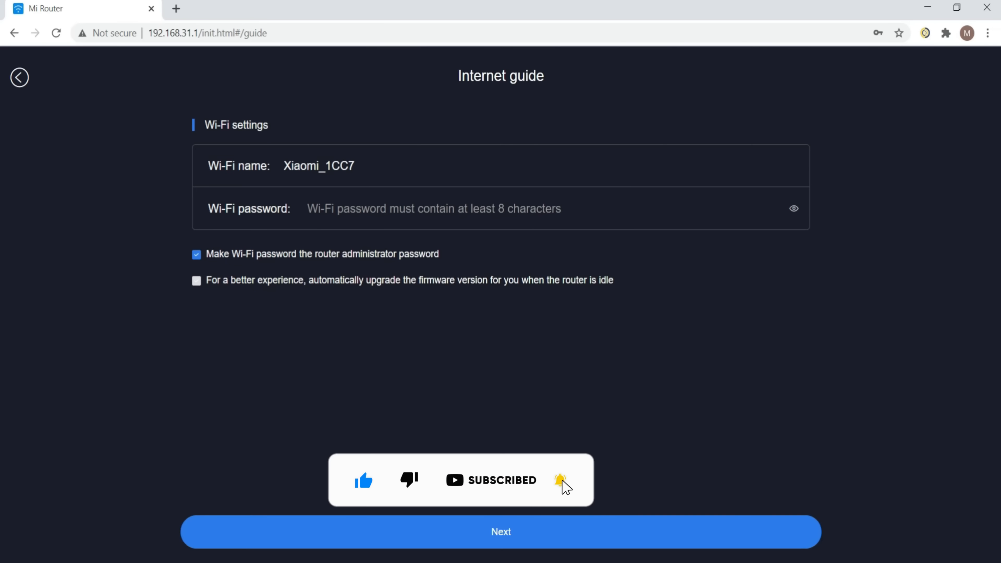
Step: Replace the default Wi-Fi name Xiaomi_1CC7 with MY WIFI and enter a Wi-Fi password
double_click(319, 167)
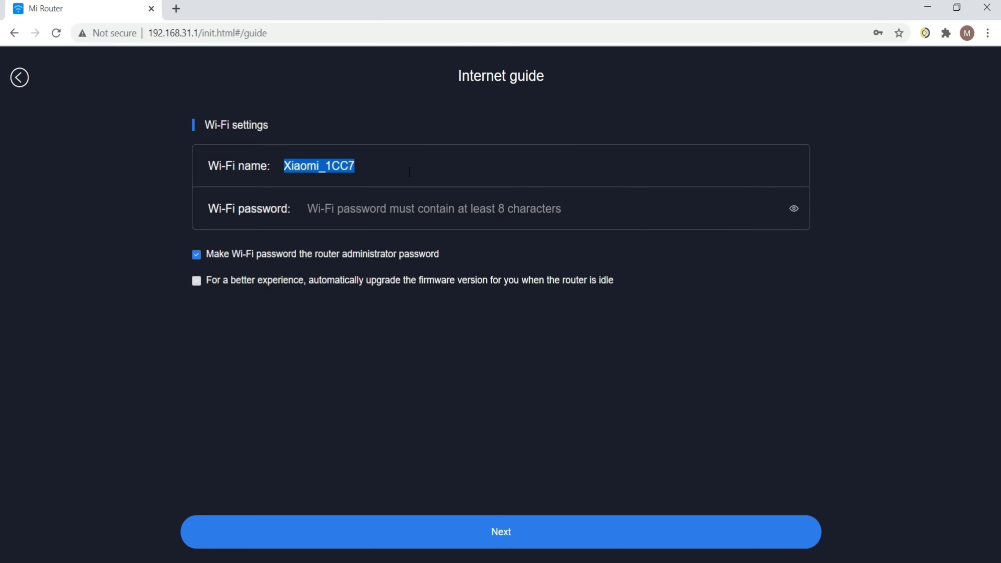
text(MY)
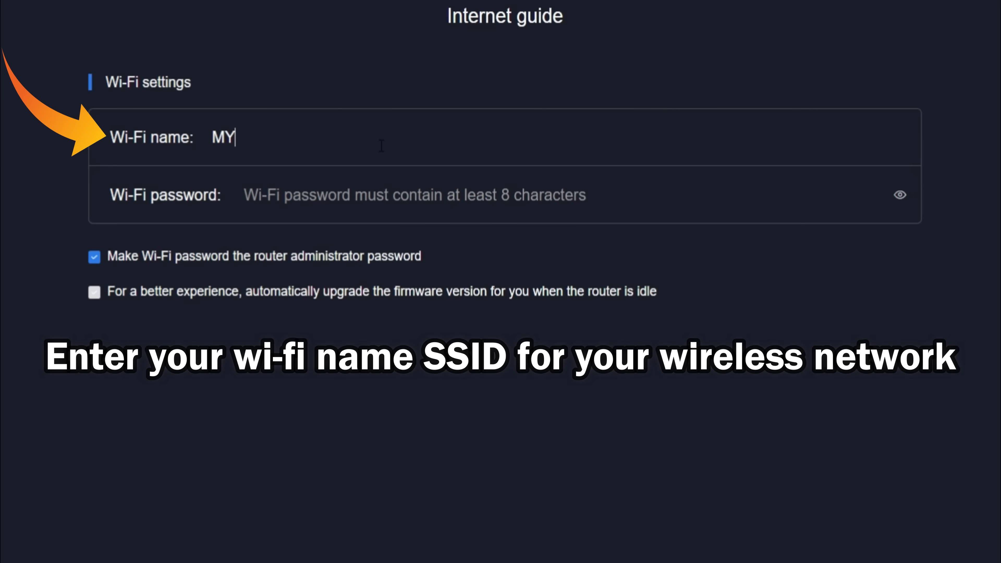
text(WIFI)
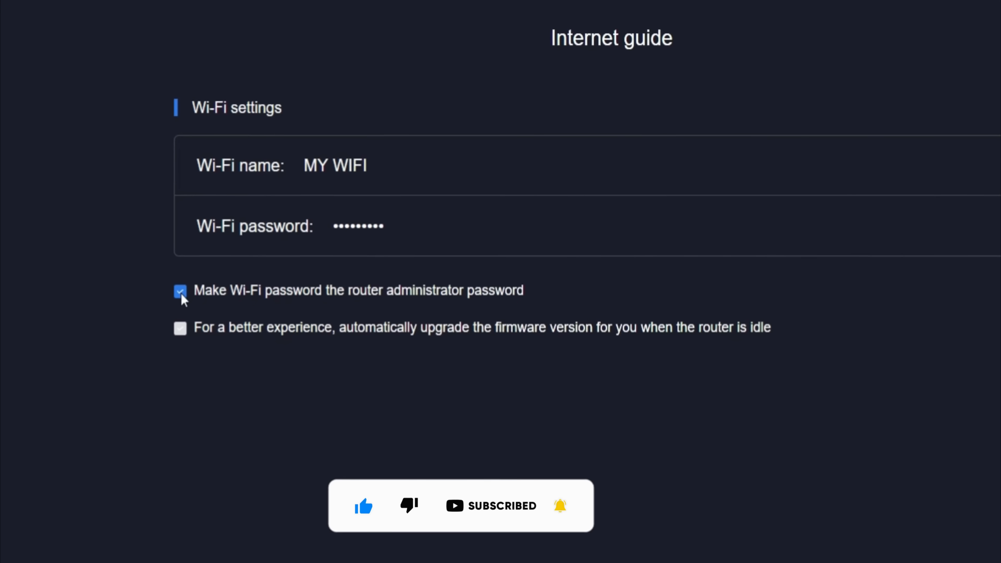
Step: Set a separate administrator password instead of the Wi-Fi one and finish setup
click(180, 290)
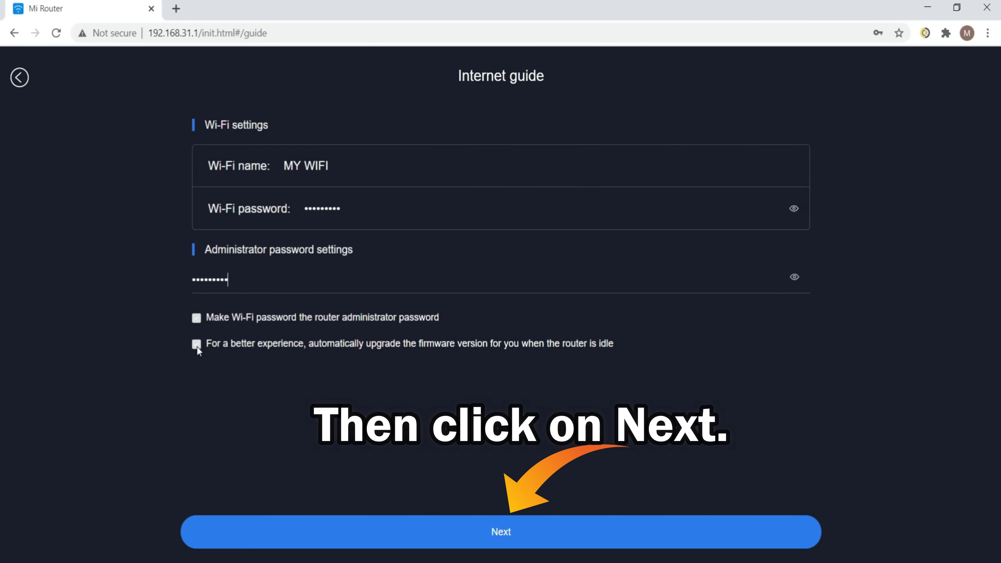
click(501, 531)
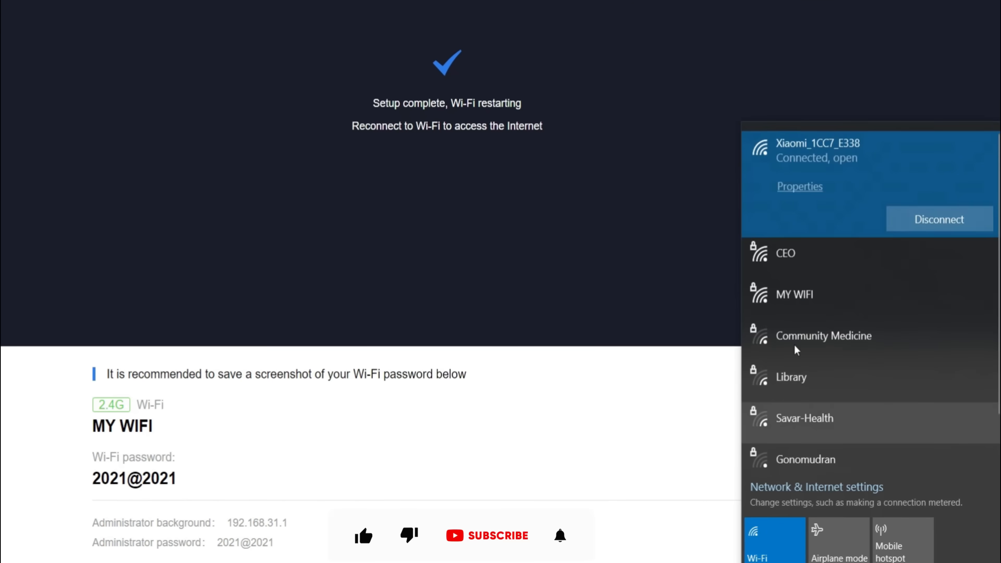
Step: Load 192.168.31.1 again in a new Chrome tab after setup completes
click(794, 294)
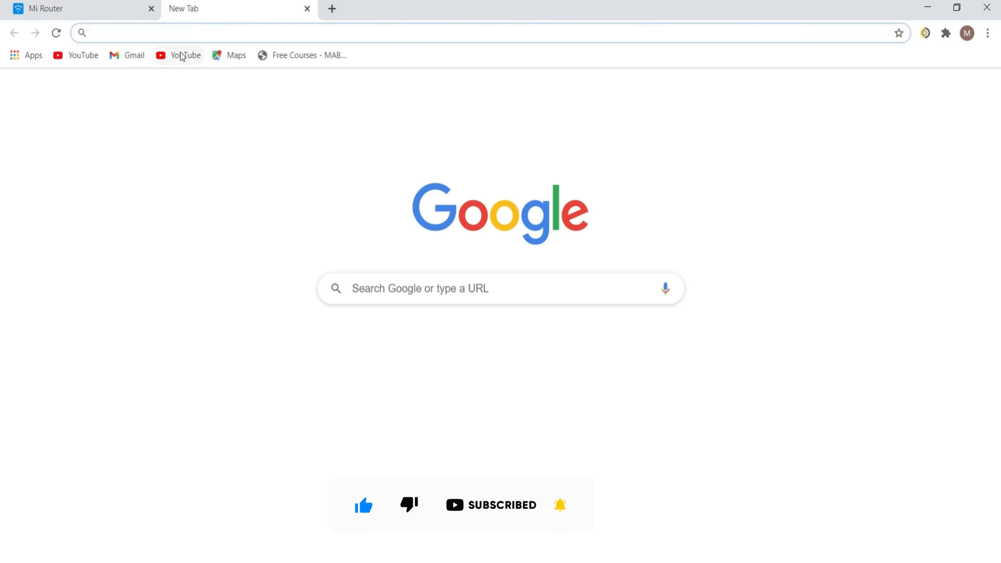
text(192.168.31.1)
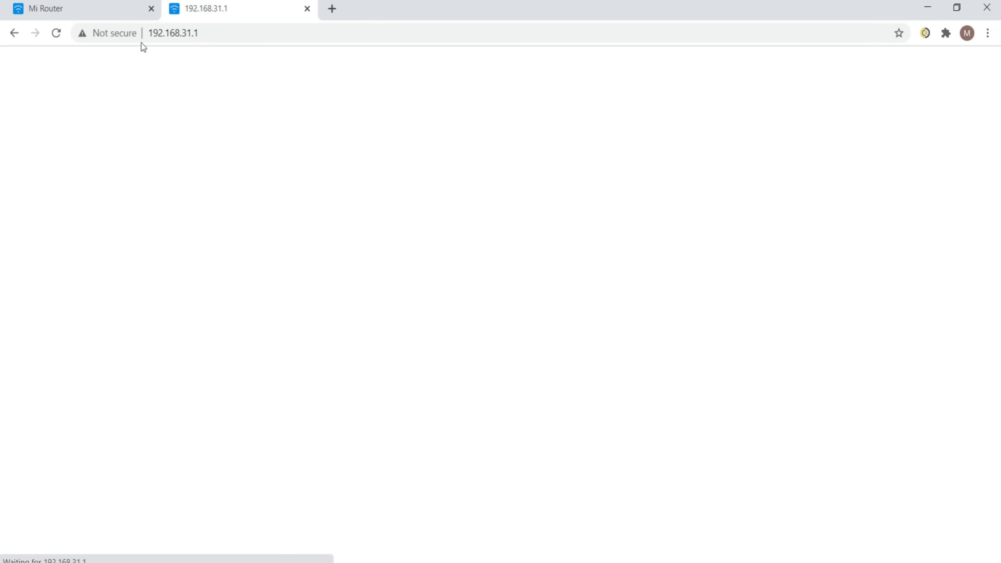